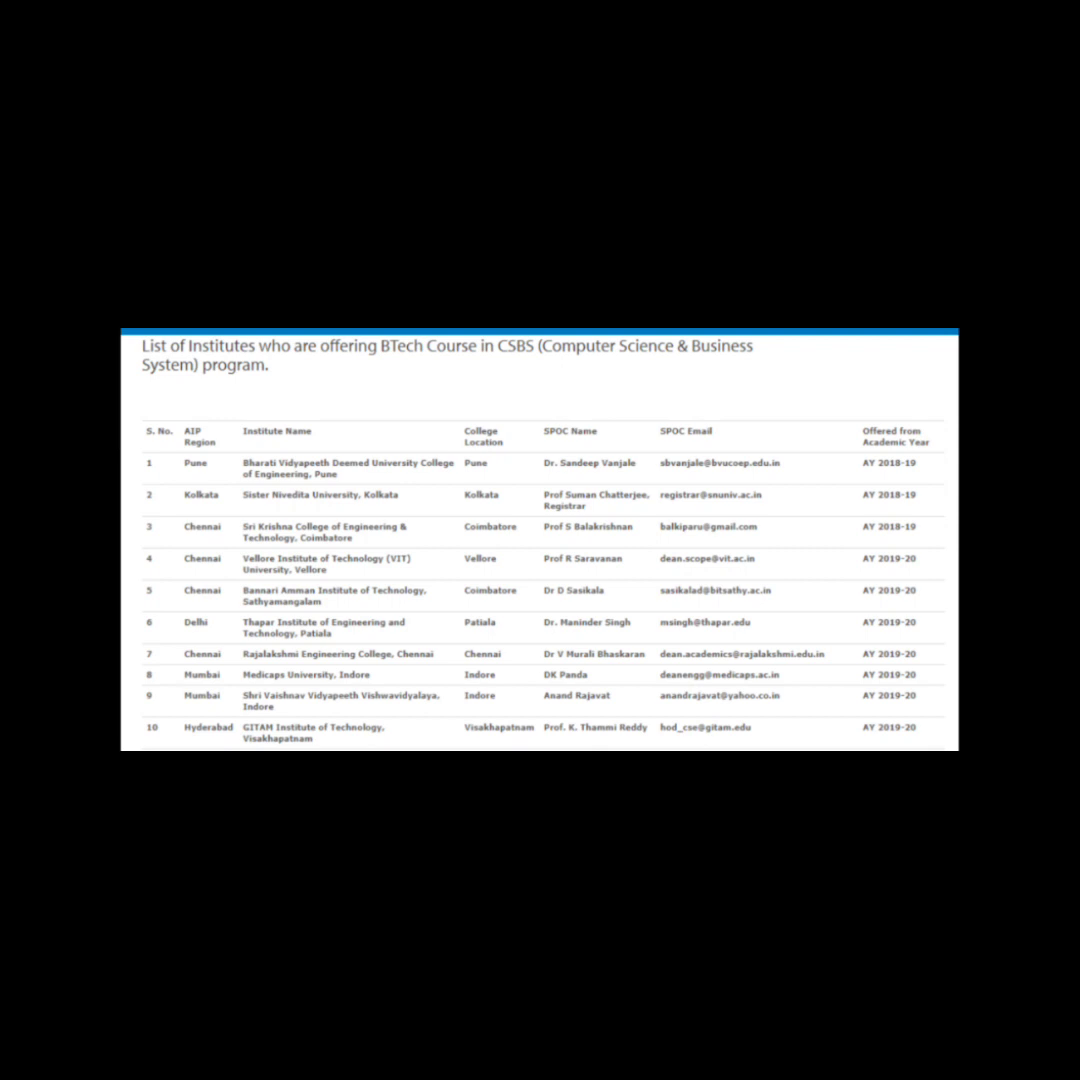
pyautogui.scroll(-3)
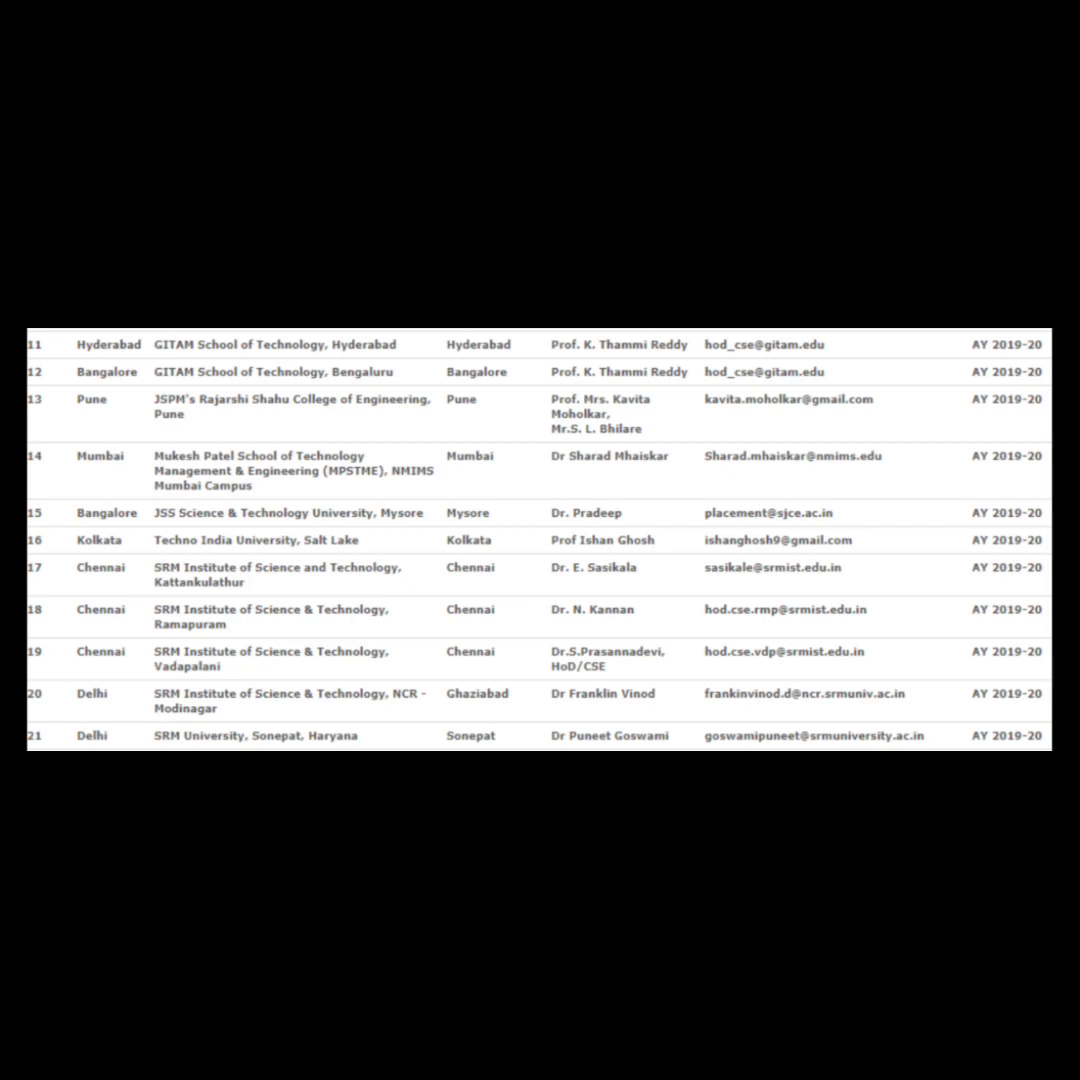
pyautogui.scroll(-3)
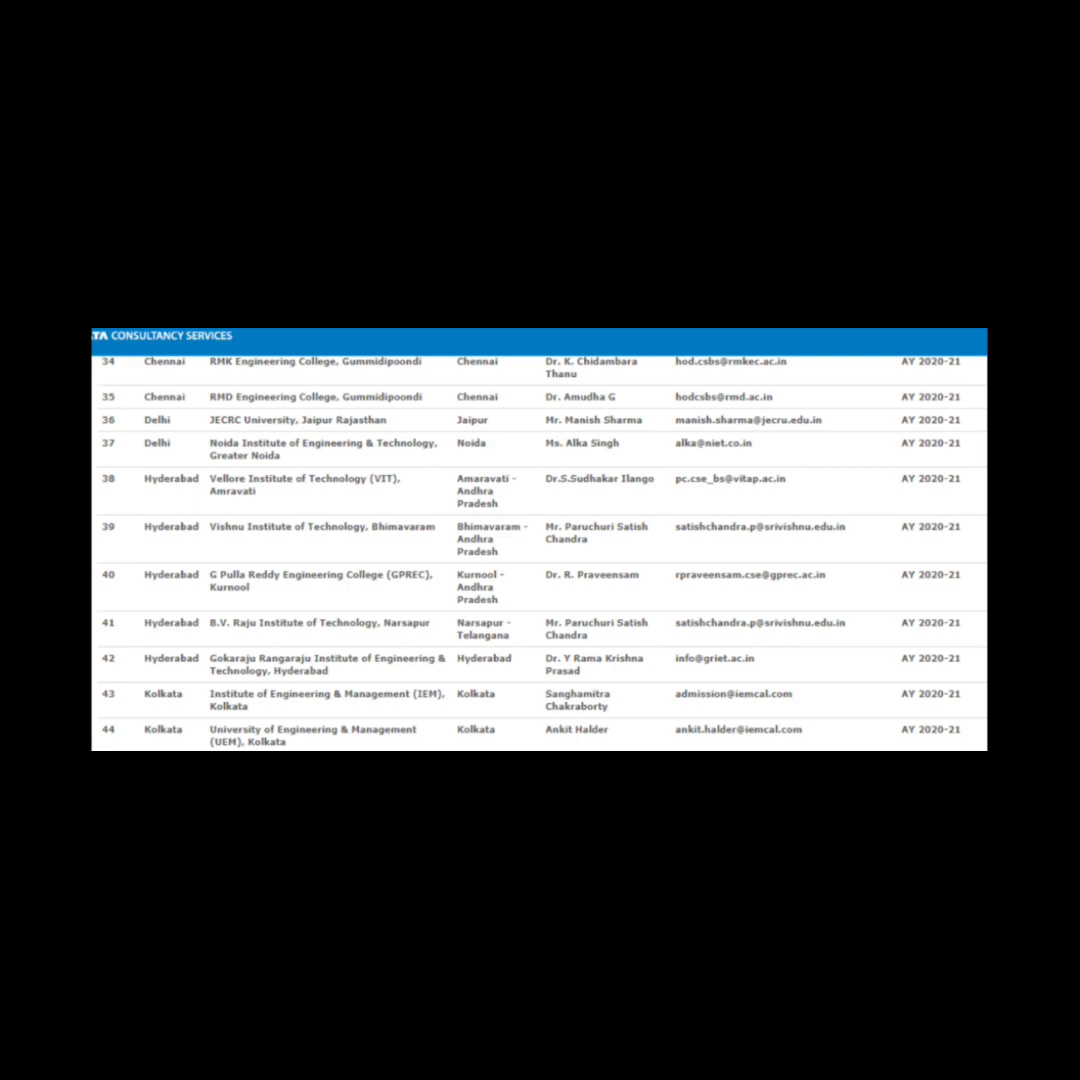
pyautogui.scroll(-3)
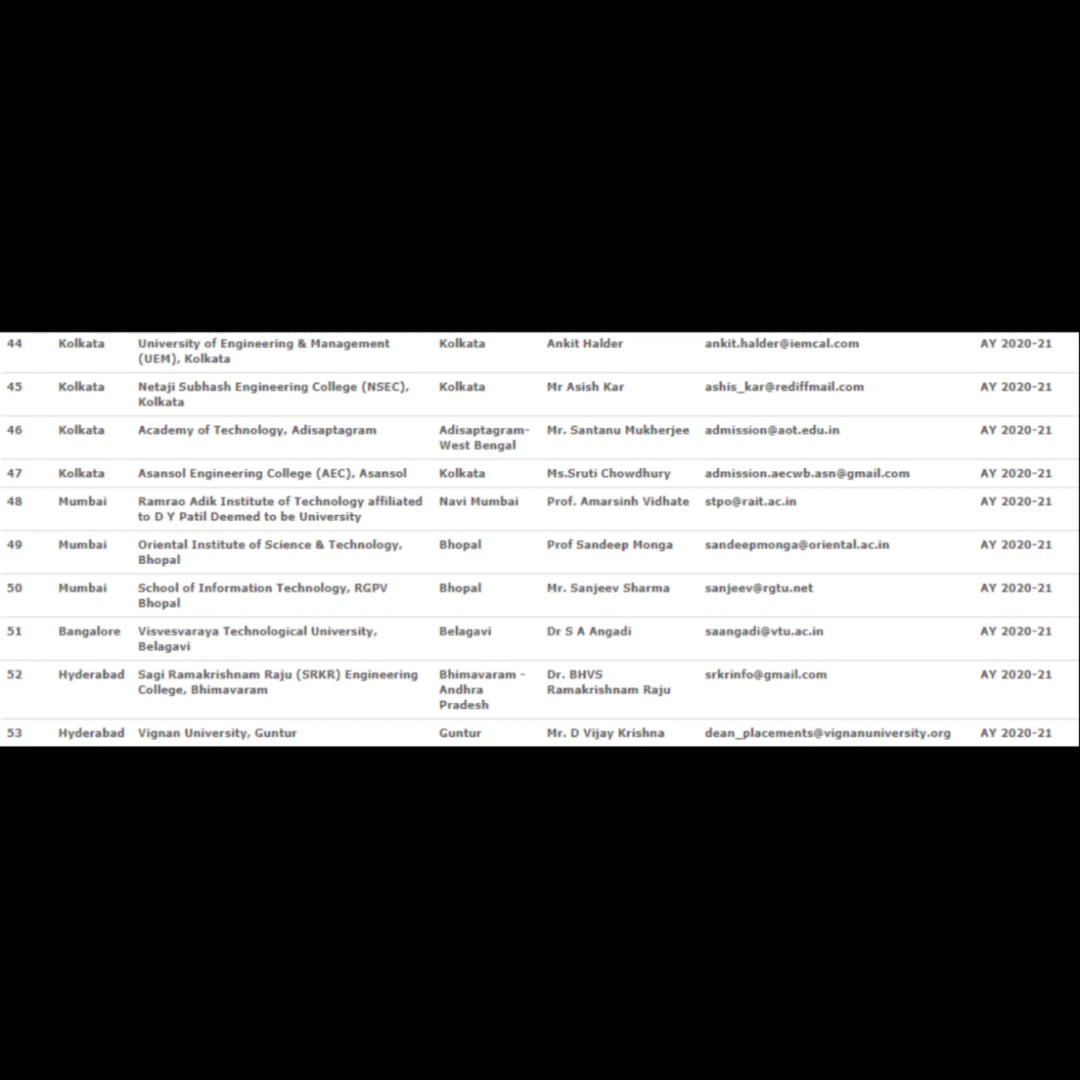